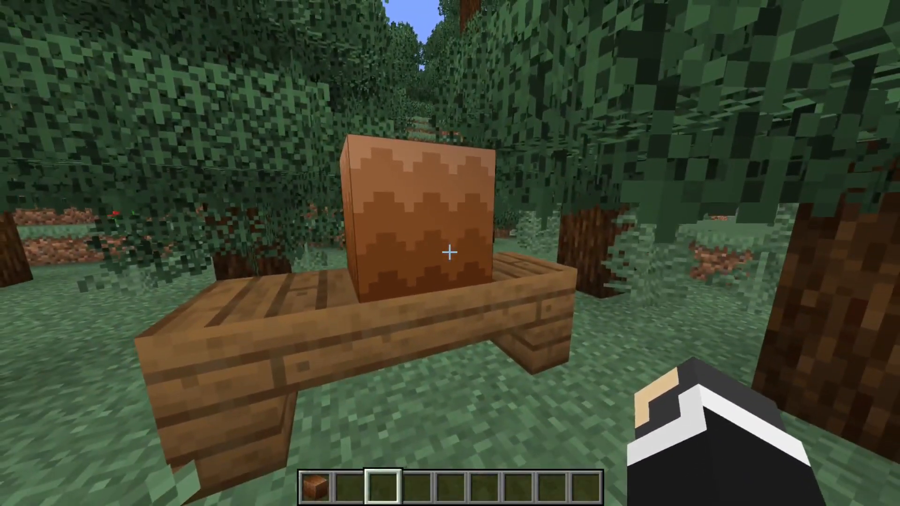
pyautogui.moveTo(449, 251)
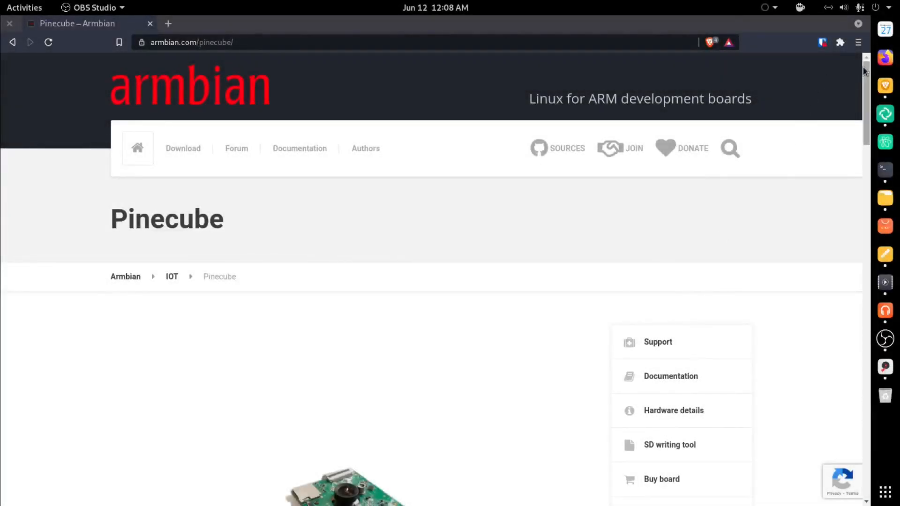
# Step: Scroll the armbian.com/pinecube page down to the Armbian Focal and Buster download cards
pyautogui.scroll(-3)
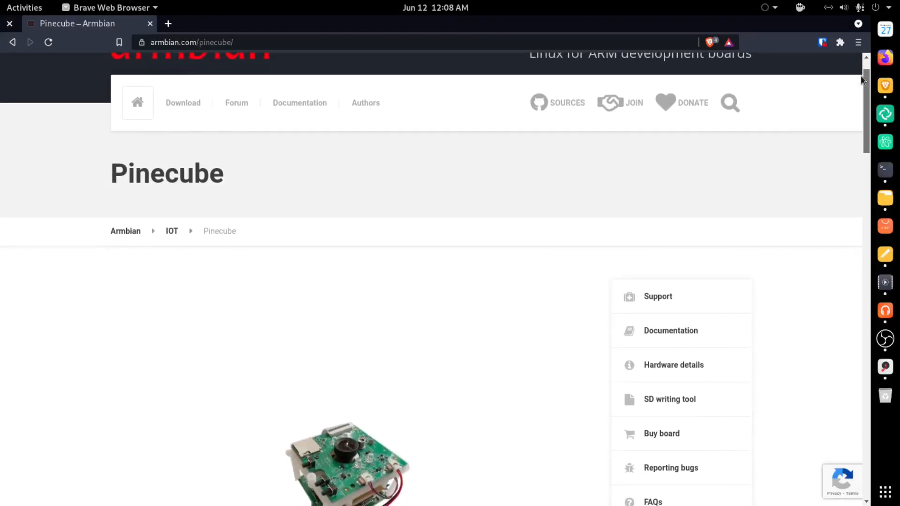
pyautogui.scroll(-3)
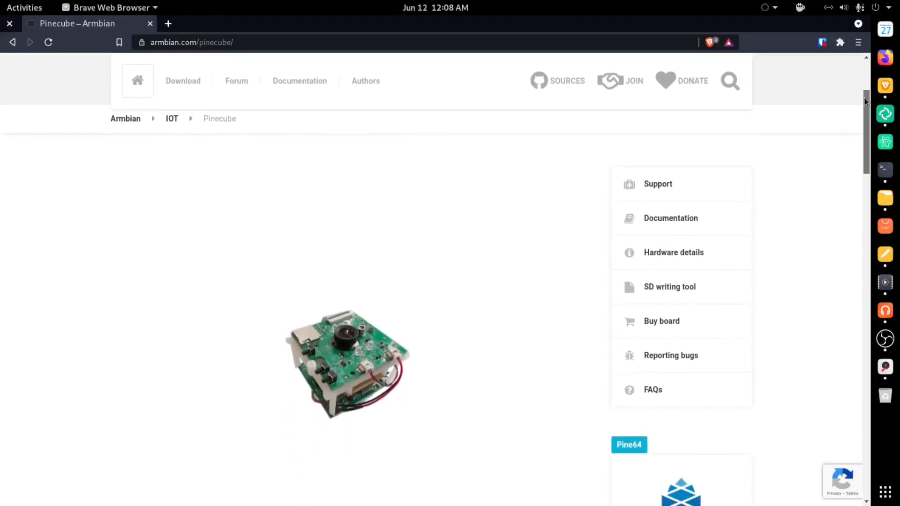
pyautogui.scroll(-3)
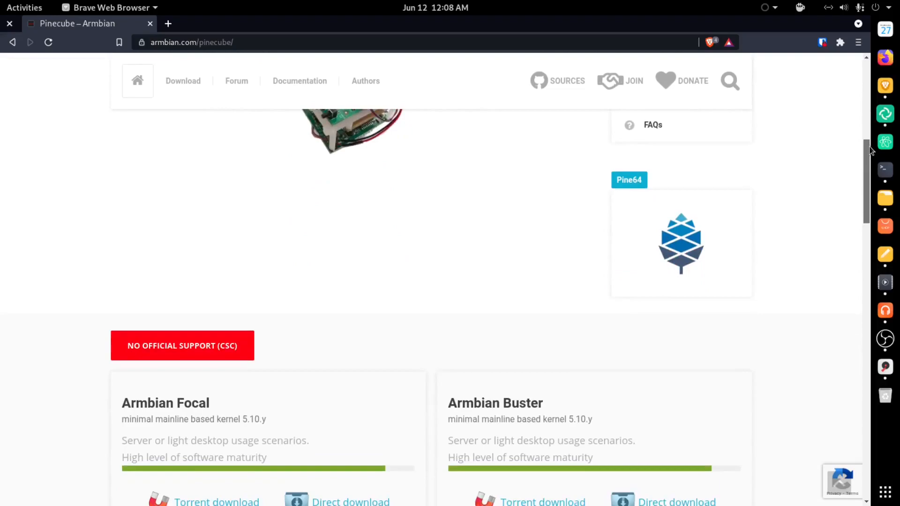
pyautogui.scroll(-3)
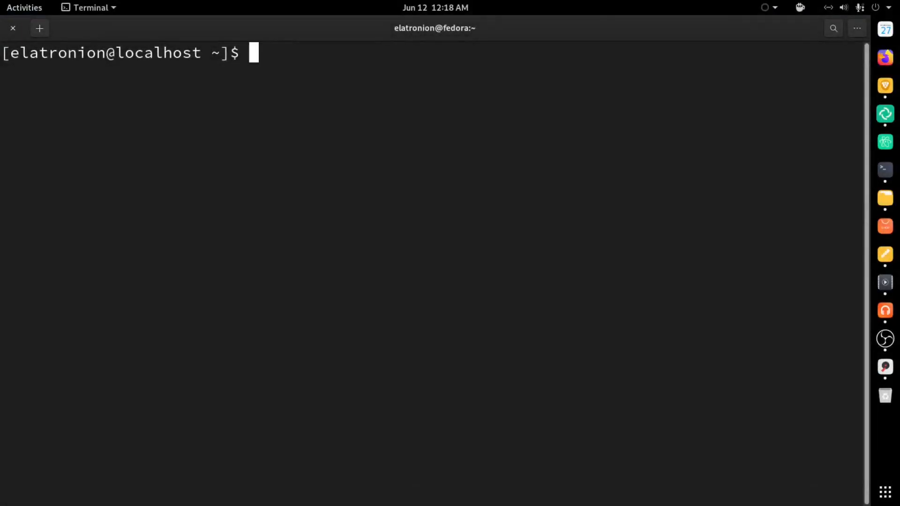
# Step: Run nmap -sP 192.168.1.0/24 piped through grep to find the pinecube host
pyautogui.write('nmap -s')
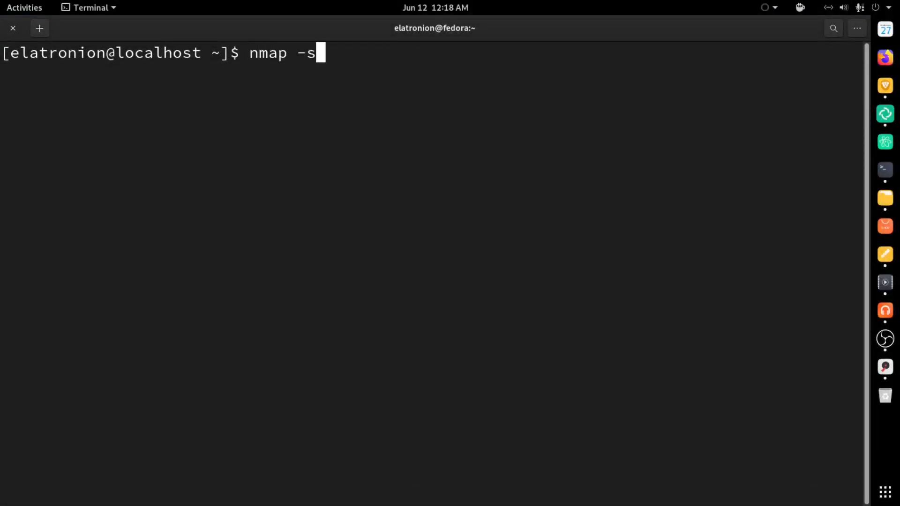
pyautogui.write('P 19')
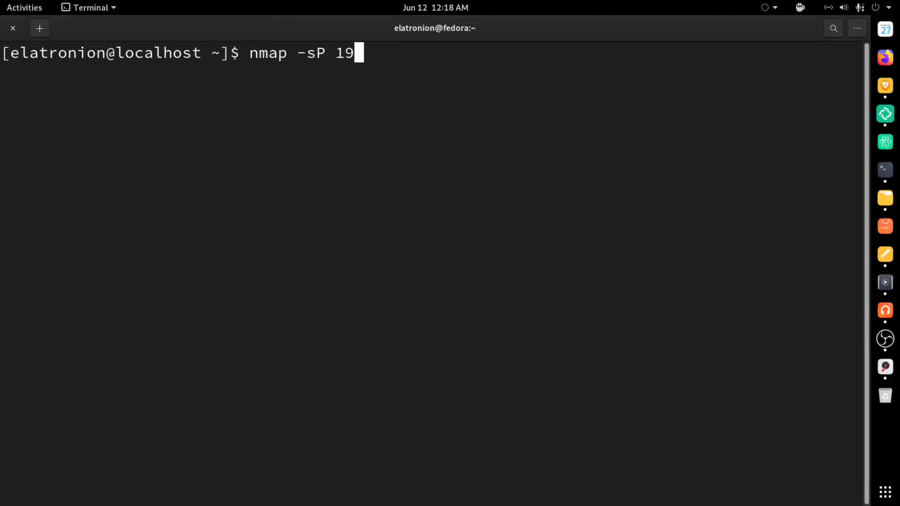
pyautogui.write('2.168')
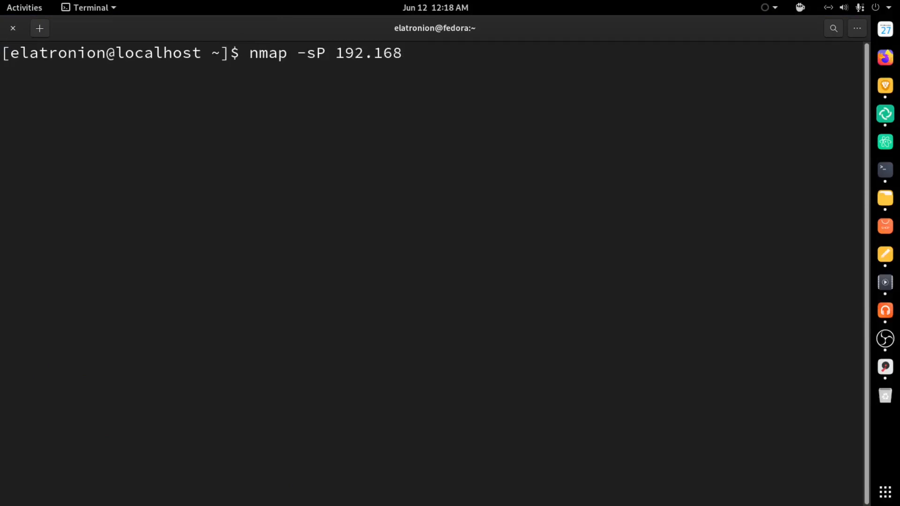
pyautogui.write('.1.0')
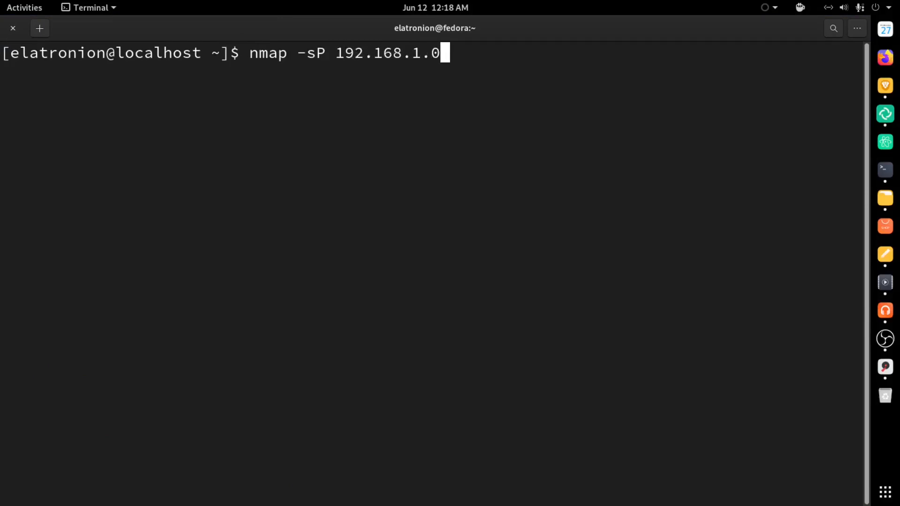
pyautogui.write('/24 |')
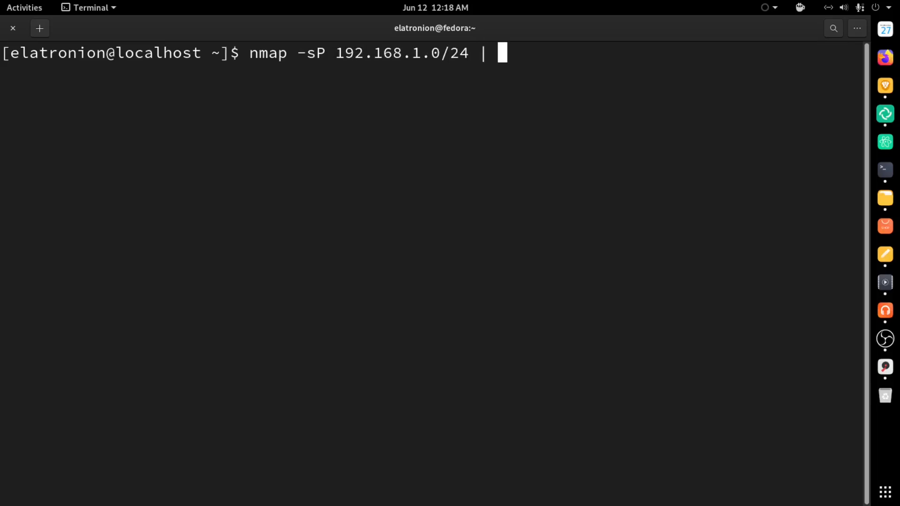
pyautogui.write('grep pinecube')
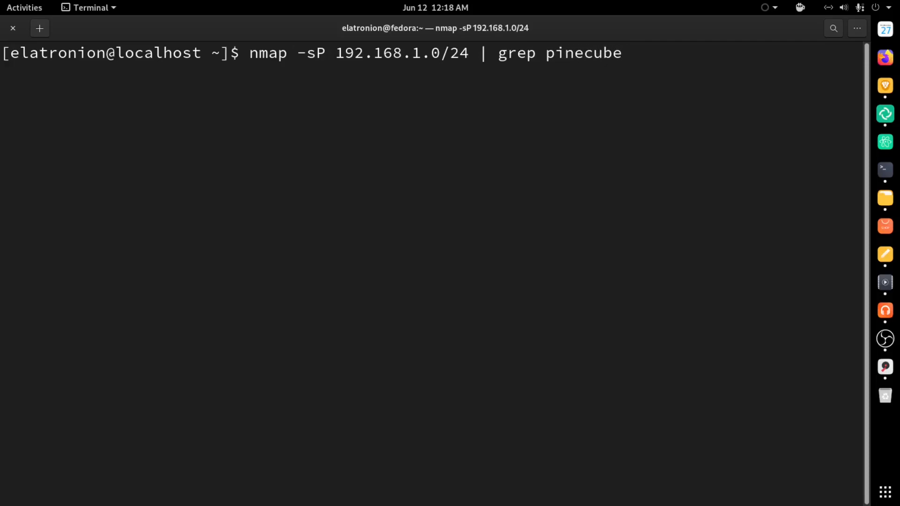
pyautogui.press('Return')
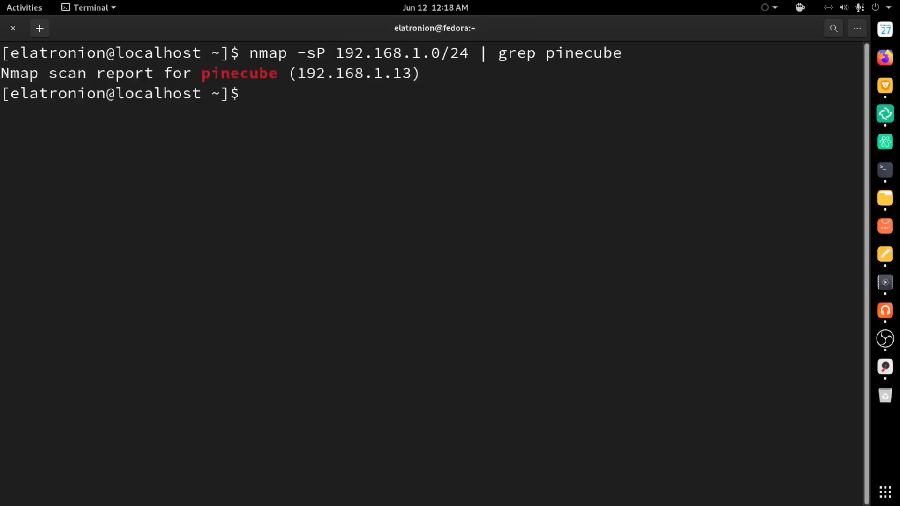
# Step: Connect to the Pinecube at 192.168.1.13 as root over SSH
pyautogui.write('ssh root@192.168.')
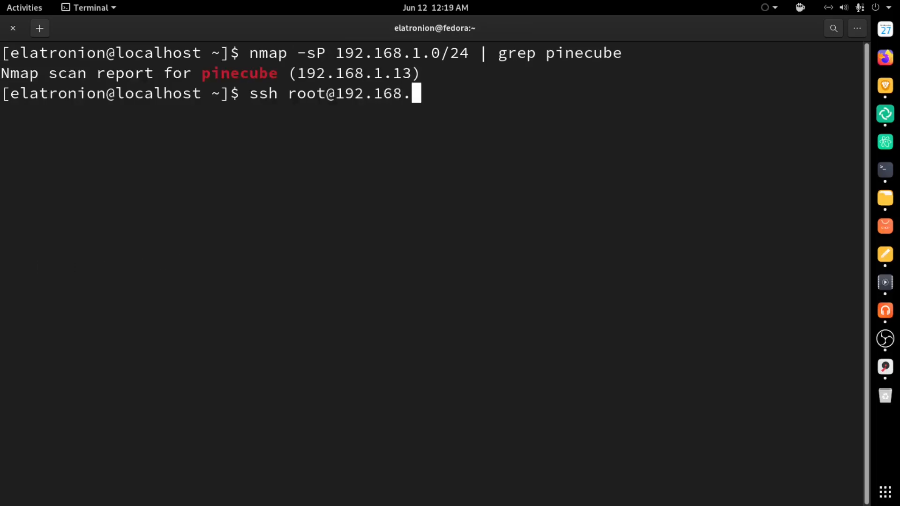
pyautogui.write('1.13')
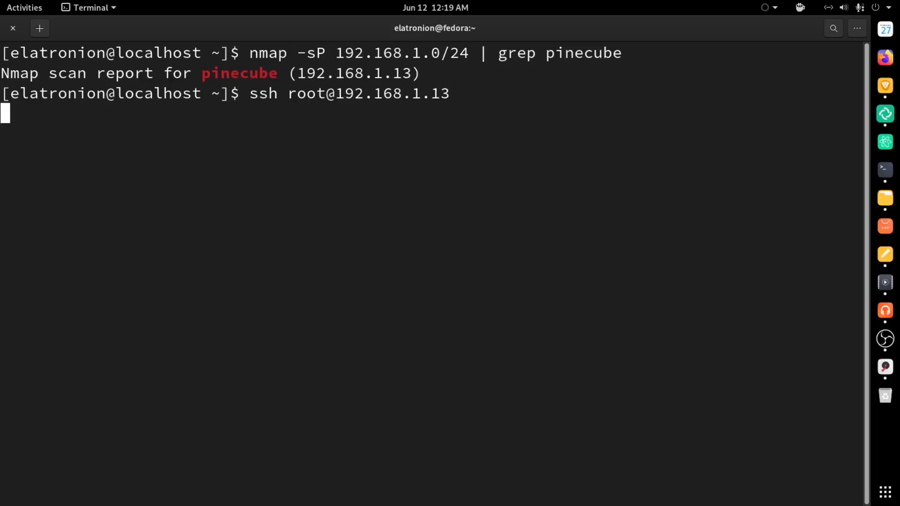
pyautogui.press('Return')
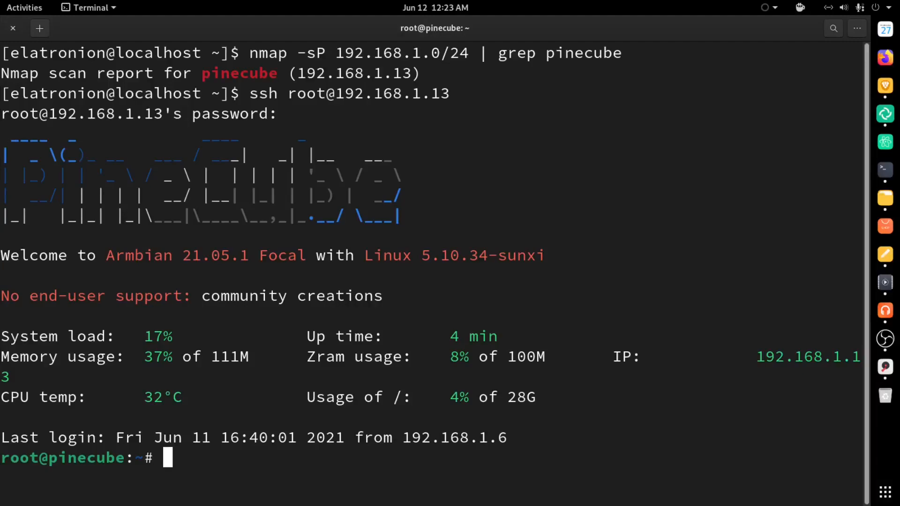
# Step: Start typing the apt update && apt upgrade command on the Pinecube
pyautogui.write('apt upda')
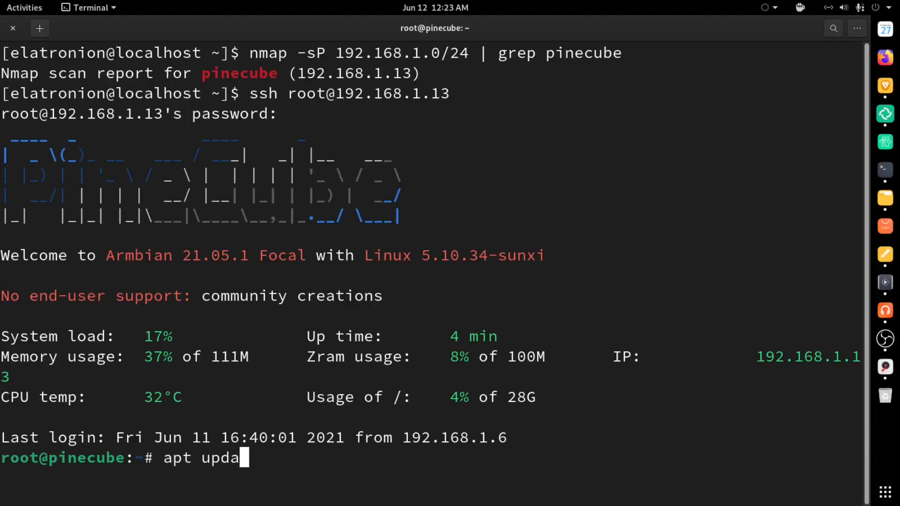
pyautogui.write('te && apt upgra')
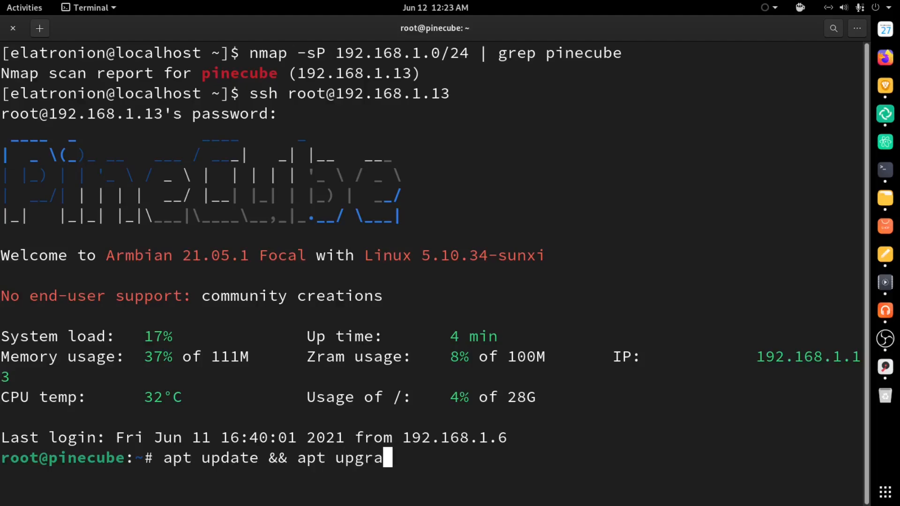
pyautogui.write('de')
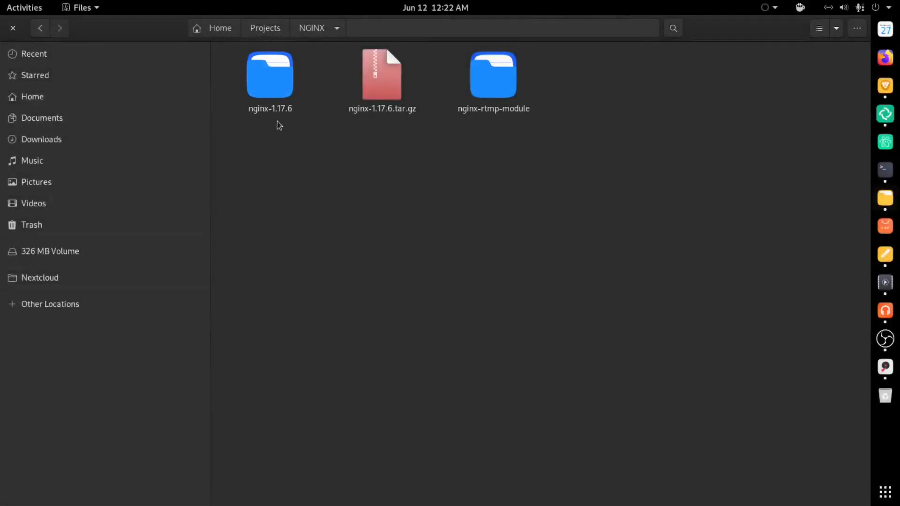
# Step: Open the nginx-rtmp-module folder under Projects > NGINX to browse its source files
pyautogui.click(492, 75)
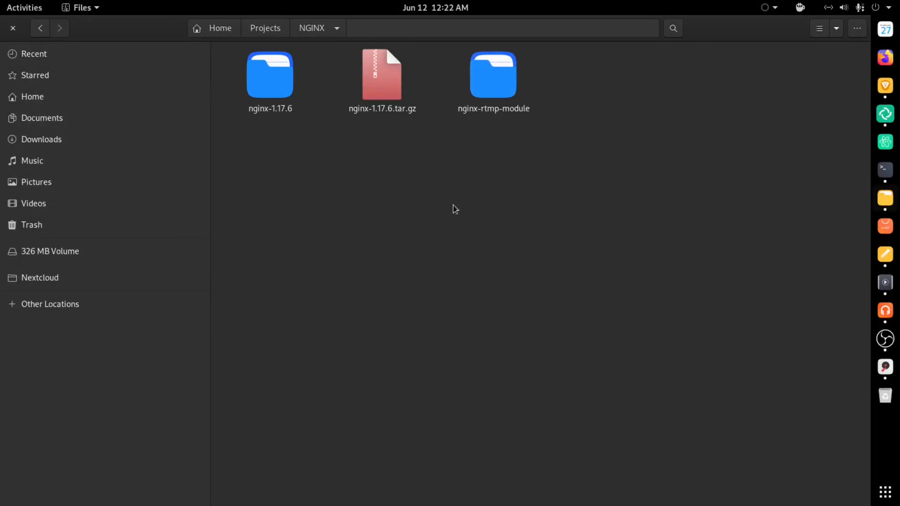
pyautogui.moveTo(470, 102)
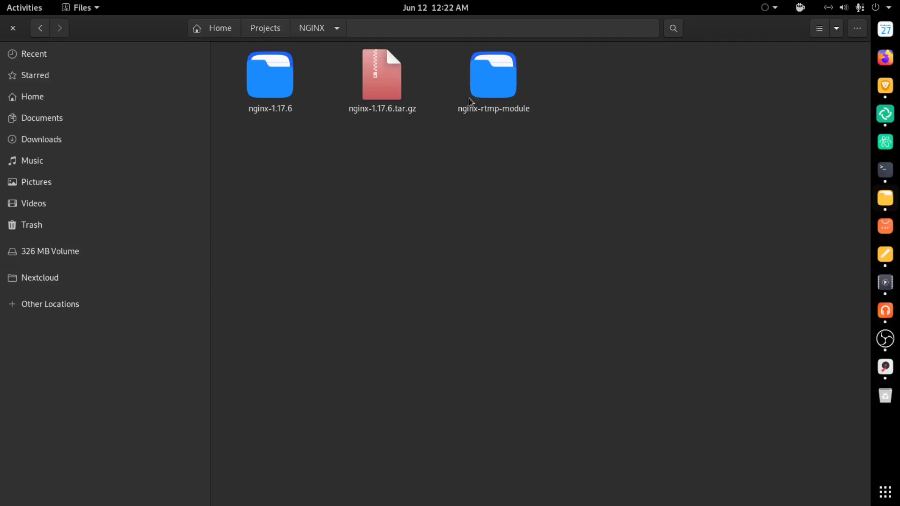
pyautogui.doubleClick(493, 74)
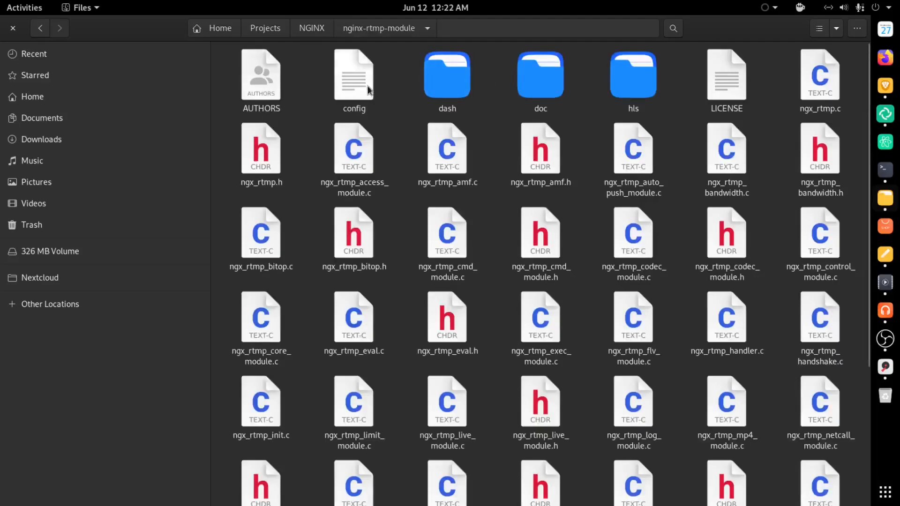
pyautogui.doubleClick(353, 74)
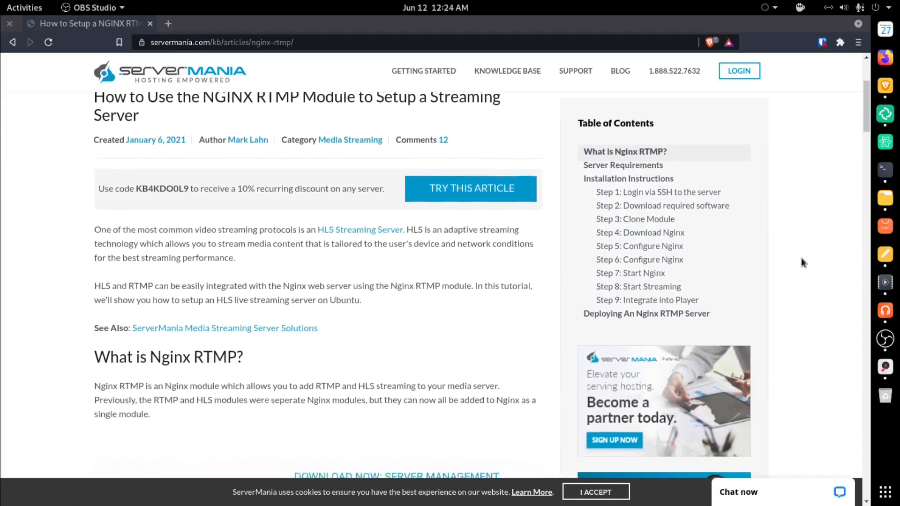
pyautogui.scroll(-3)
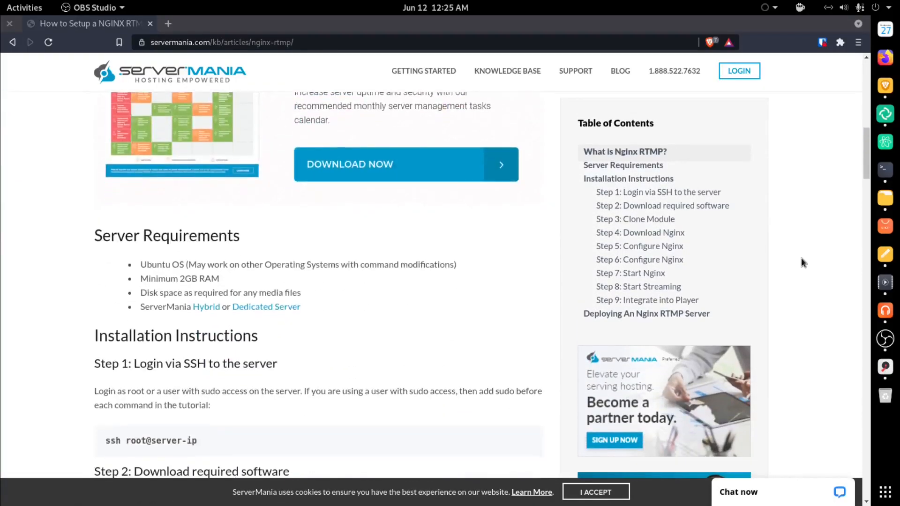
pyautogui.scroll(-3)
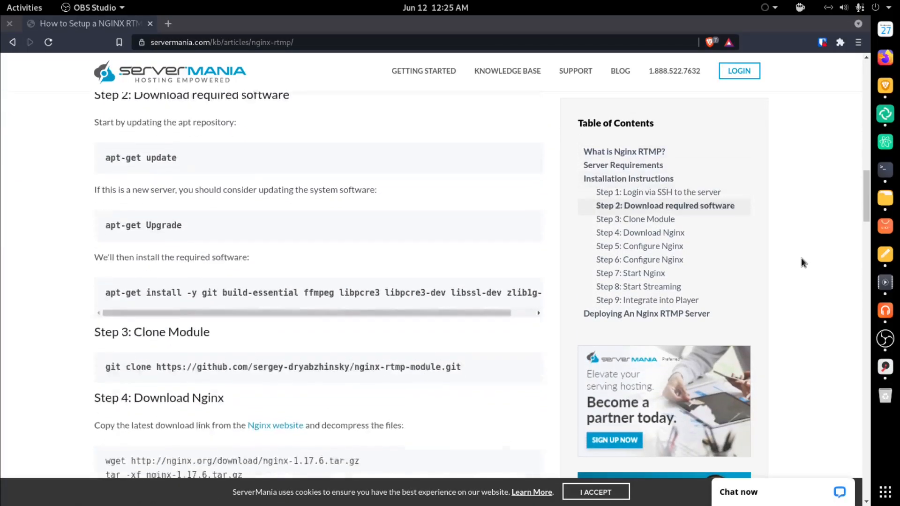
pyautogui.scroll(-3)
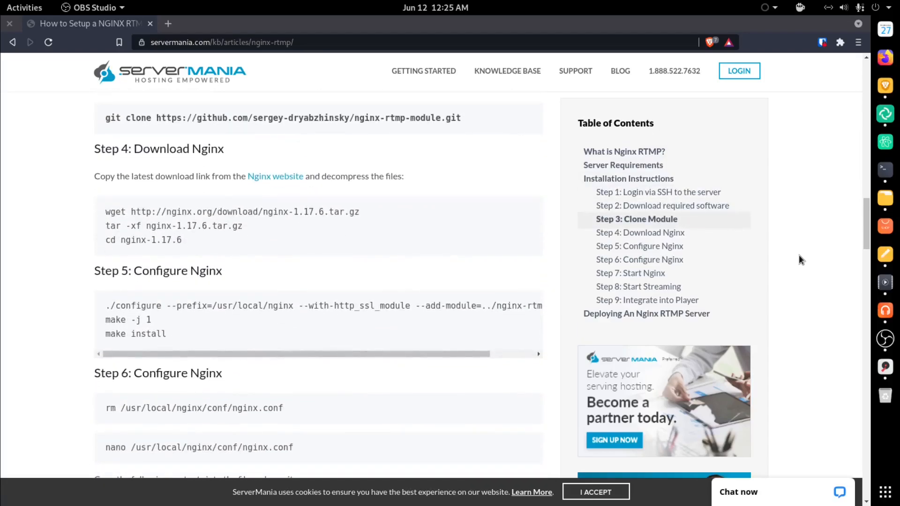
pyautogui.scroll(-3)
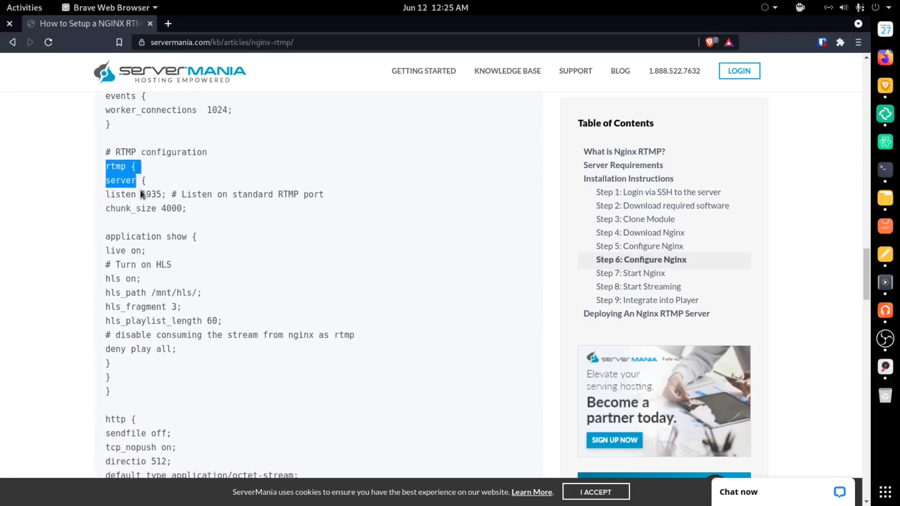
pyautogui.scroll(-3)
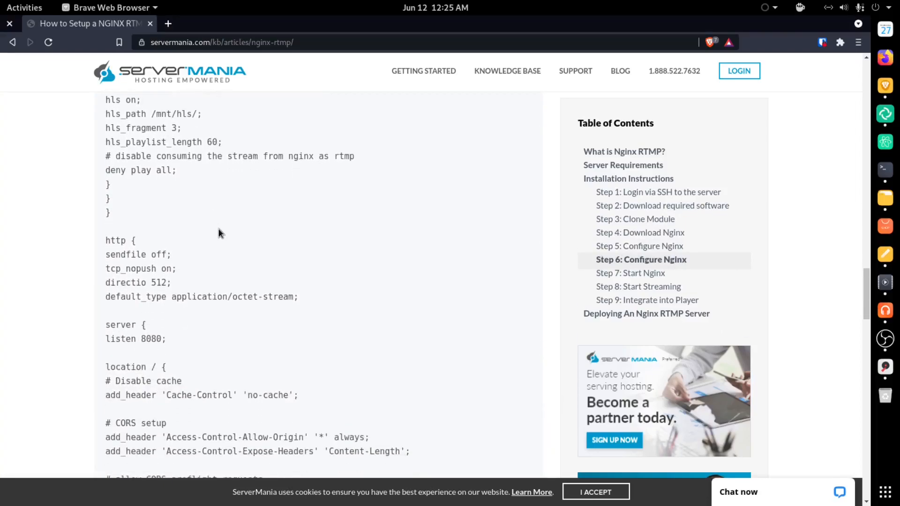
pyautogui.scroll(-3)
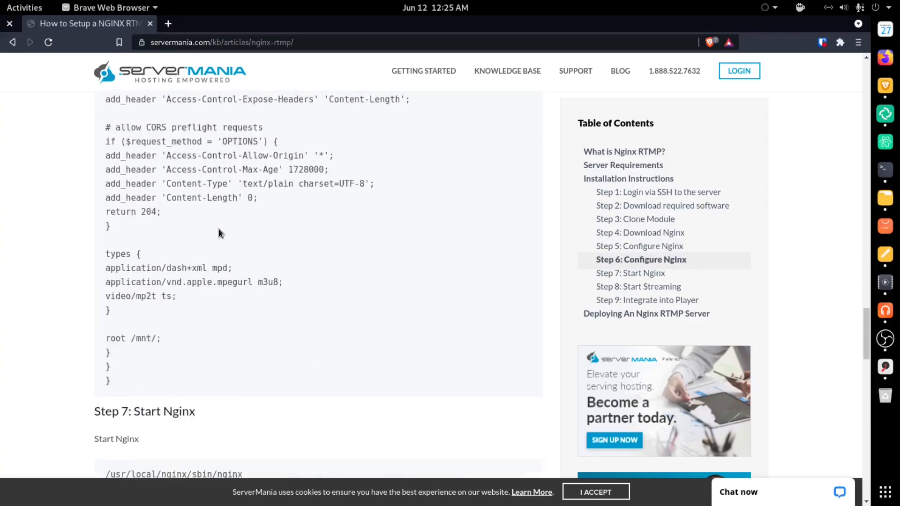
pyautogui.scroll(-3)
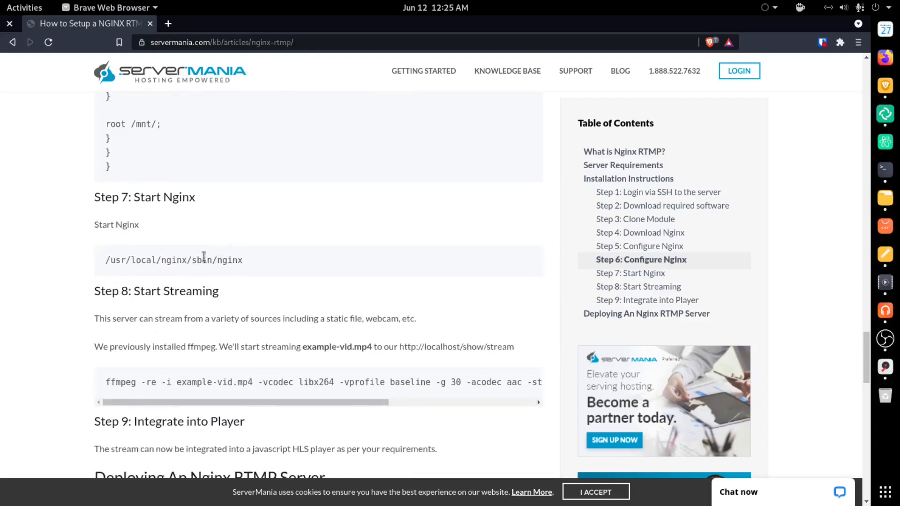
pyautogui.scroll(-3)
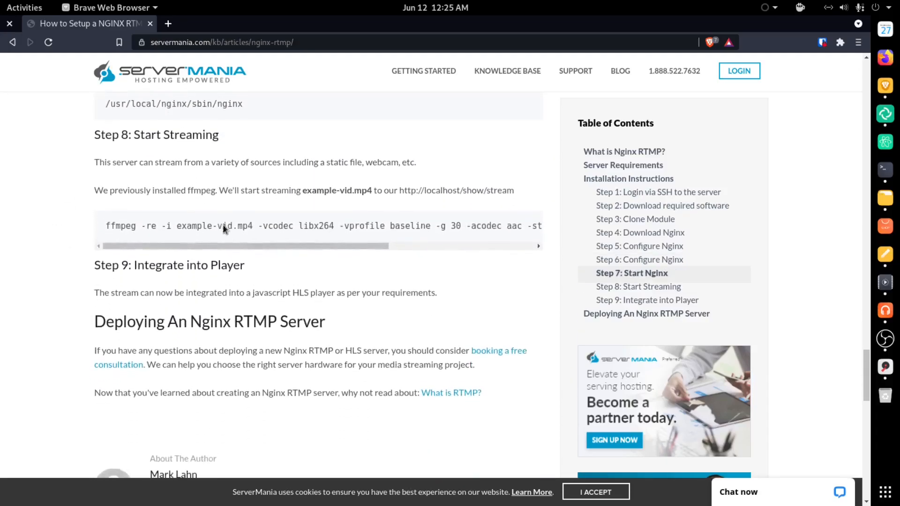
pyautogui.scroll(-3)
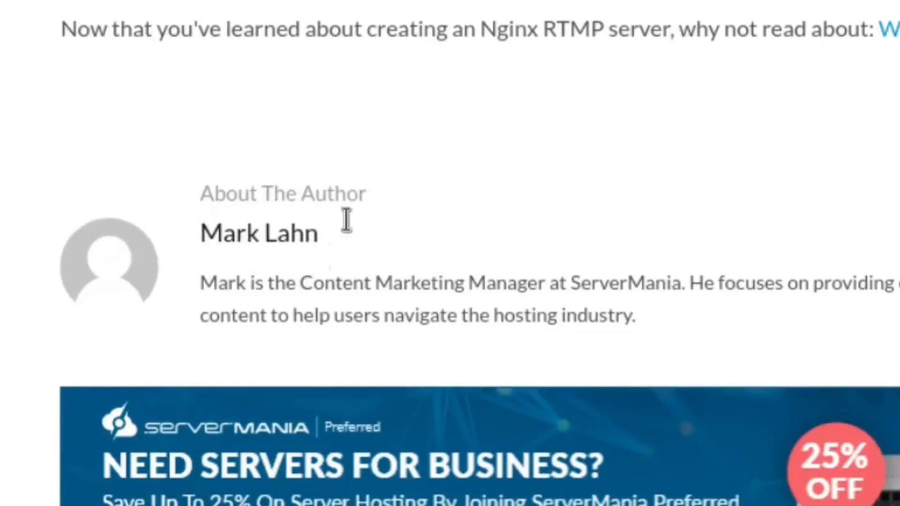
pyautogui.moveTo(261, 187)
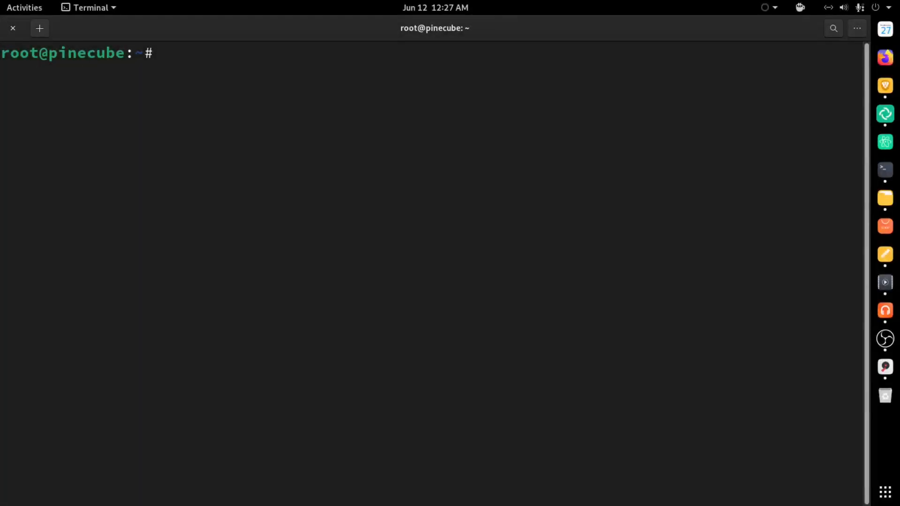
# Step: Install v4l-utils and type an ffmpeg command streaming /dev/video0 to rtmp://PINECUBE-IP/show/pinecube
pyautogui.write('apt')
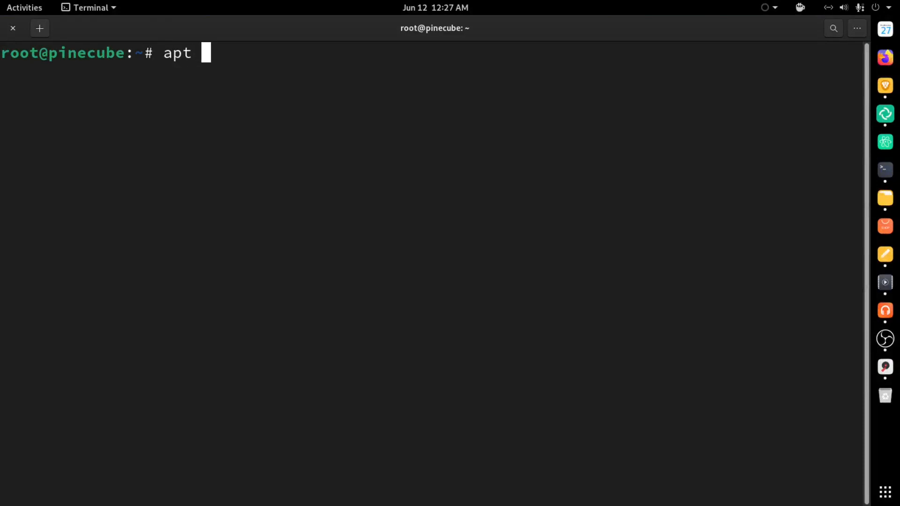
pyautogui.write('install')
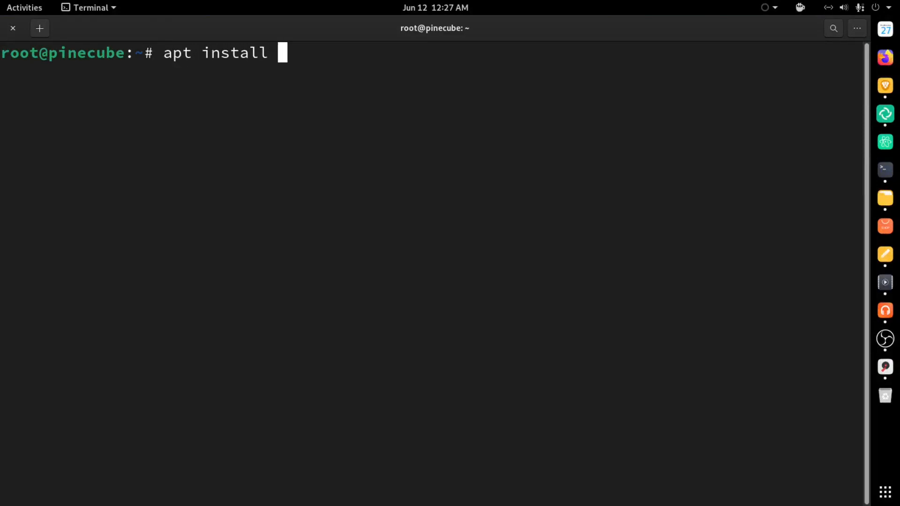
pyautogui.write('v')
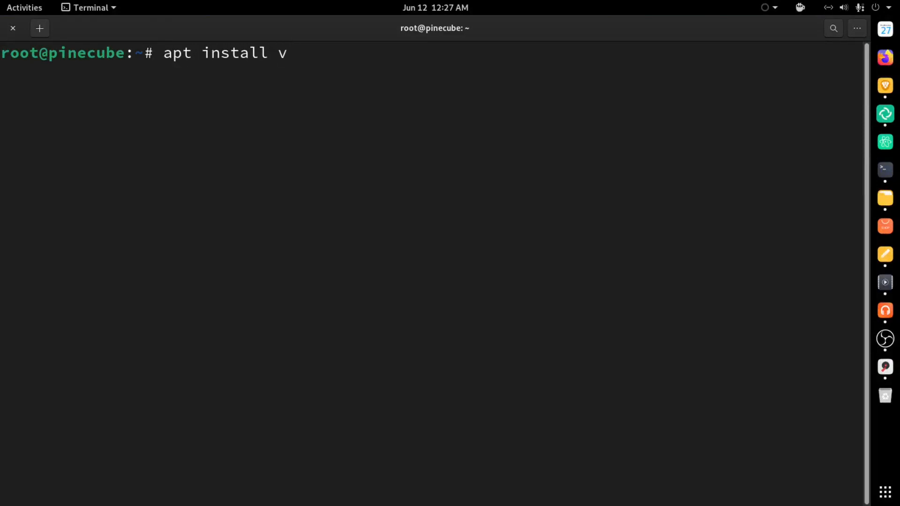
pyautogui.write('4l-')
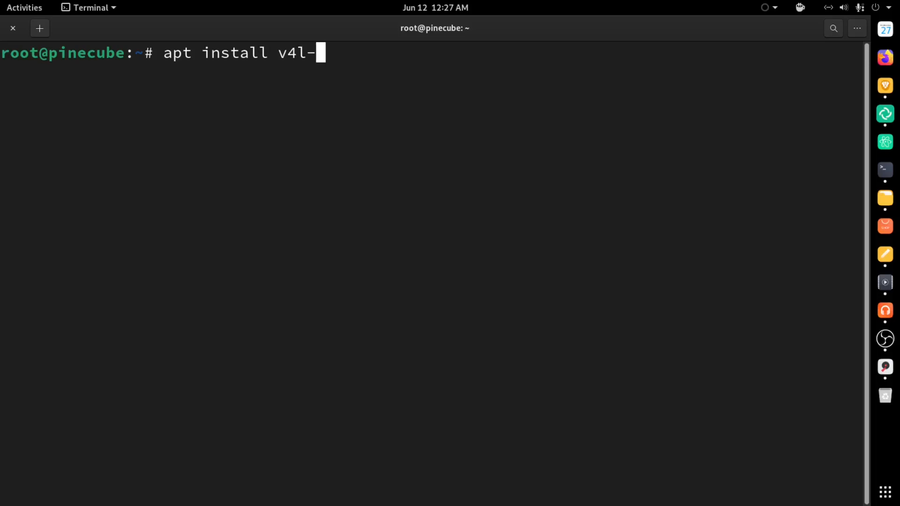
pyautogui.write('utils')
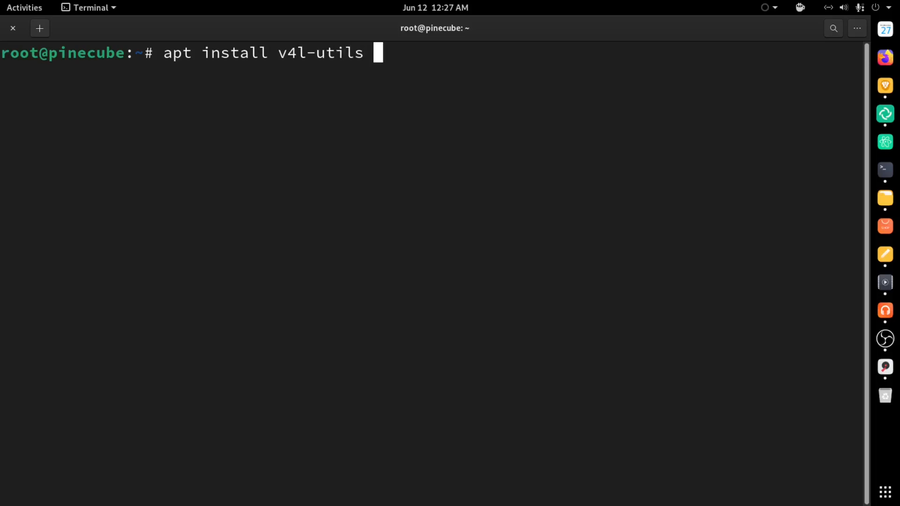
pyautogui.write('ffmpeg -s 640x480 -r 15 -i /dev/video0 -vcodec flv -f flv rtmp://PINECUB/show/pinecube')
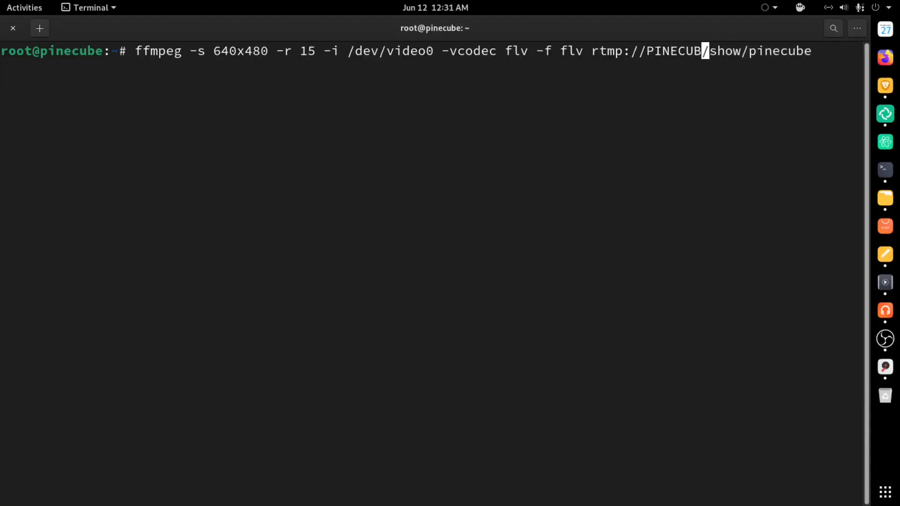
pyautogui.write('E-IP')
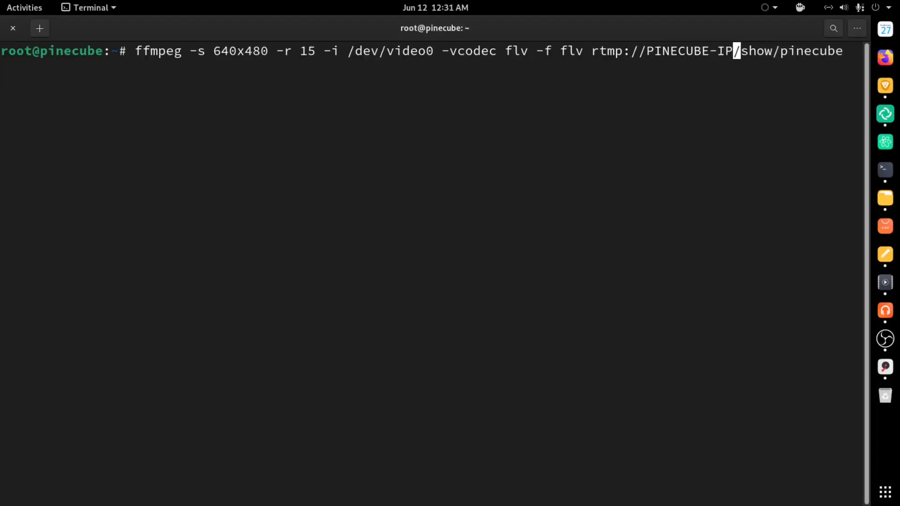